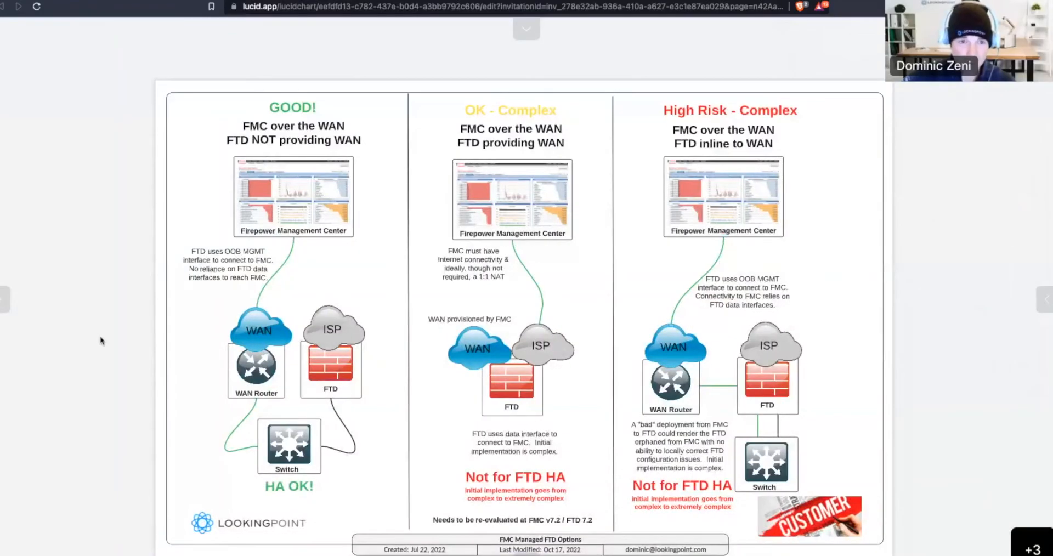
{"action": "mouse_move", "coordinate": [299, 95]}
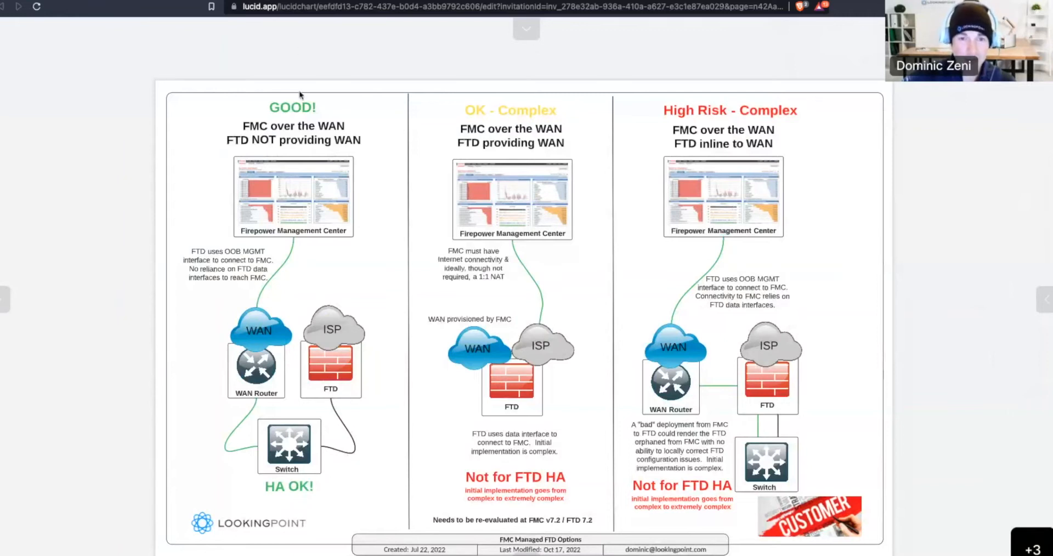
{"action": "mouse_move", "coordinate": [516, 87]}
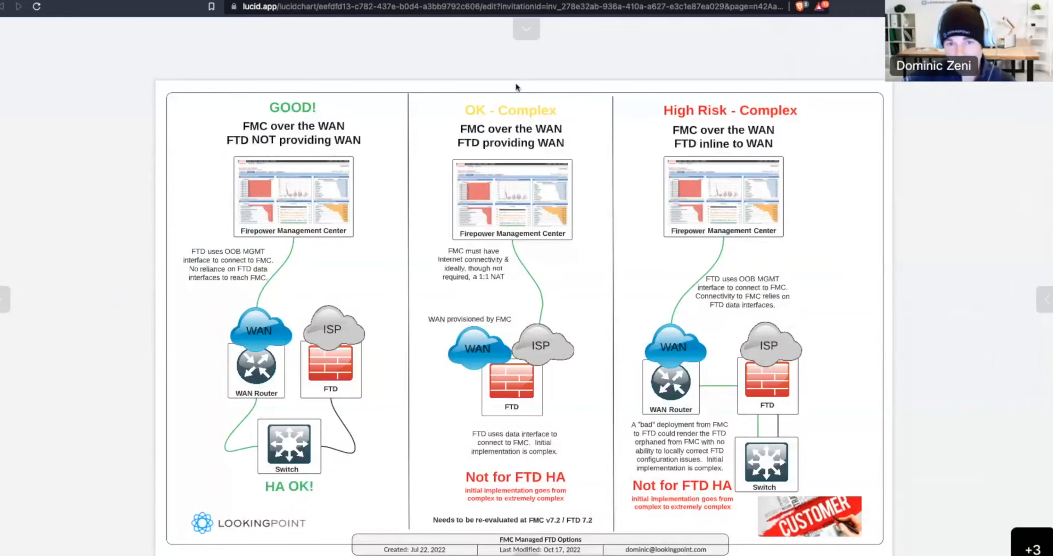
{"action": "mouse_move", "coordinate": [754, 96]}
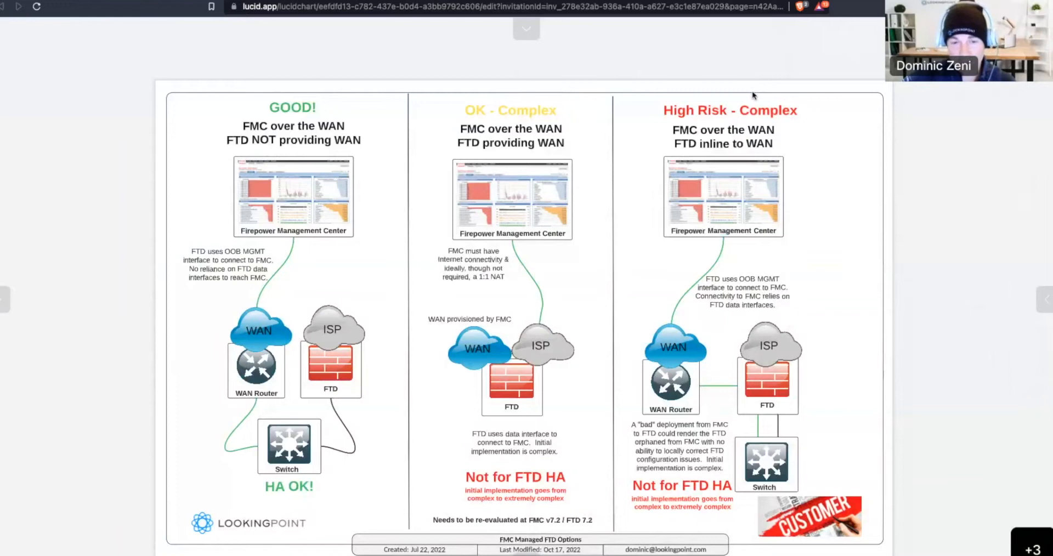
{"action": "mouse_move", "coordinate": [79, 87]}
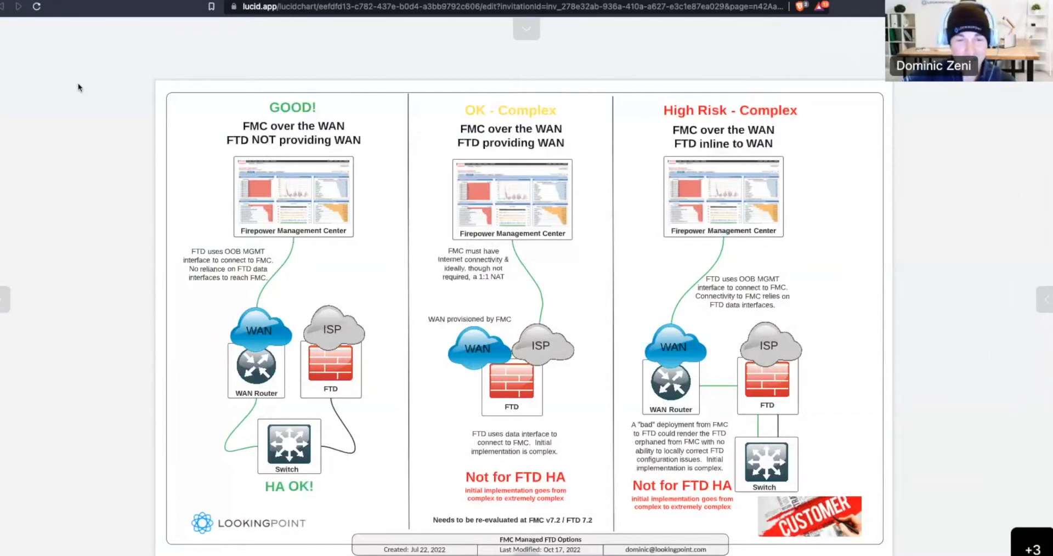
{"action": "mouse_move", "coordinate": [200, 58]}
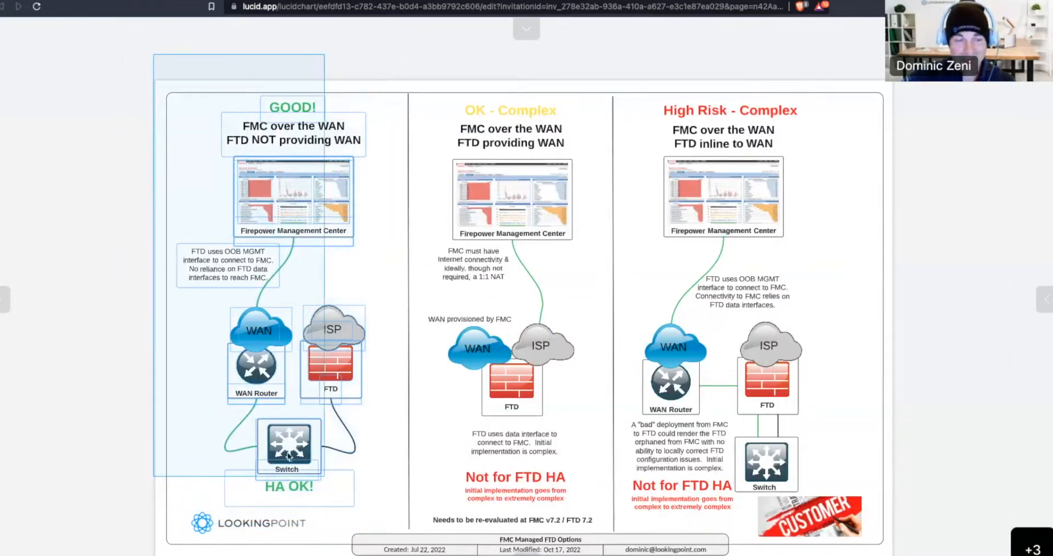
{"action": "left_click", "coordinate": [69, 218]}
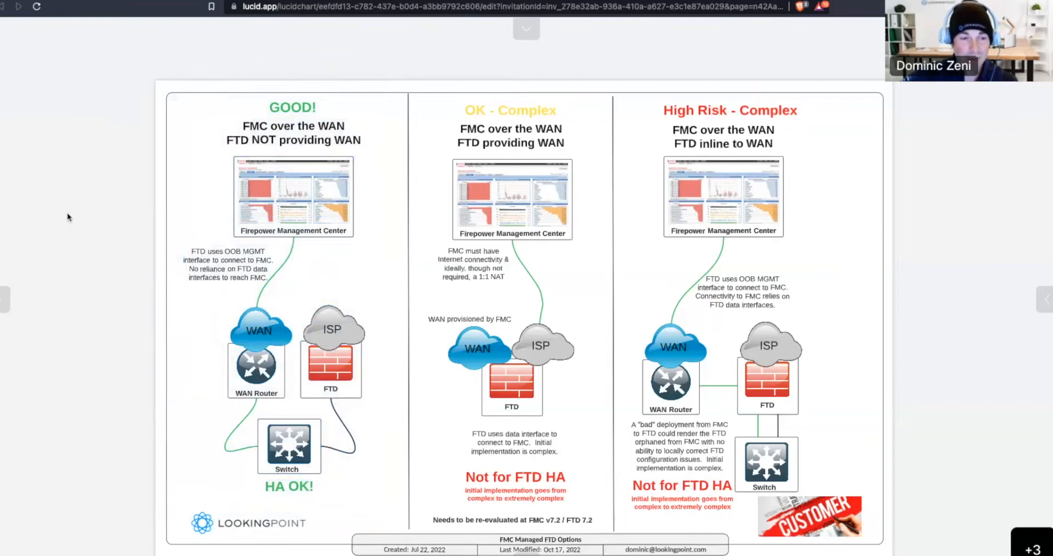
{"action": "mouse_move", "coordinate": [94, 327]}
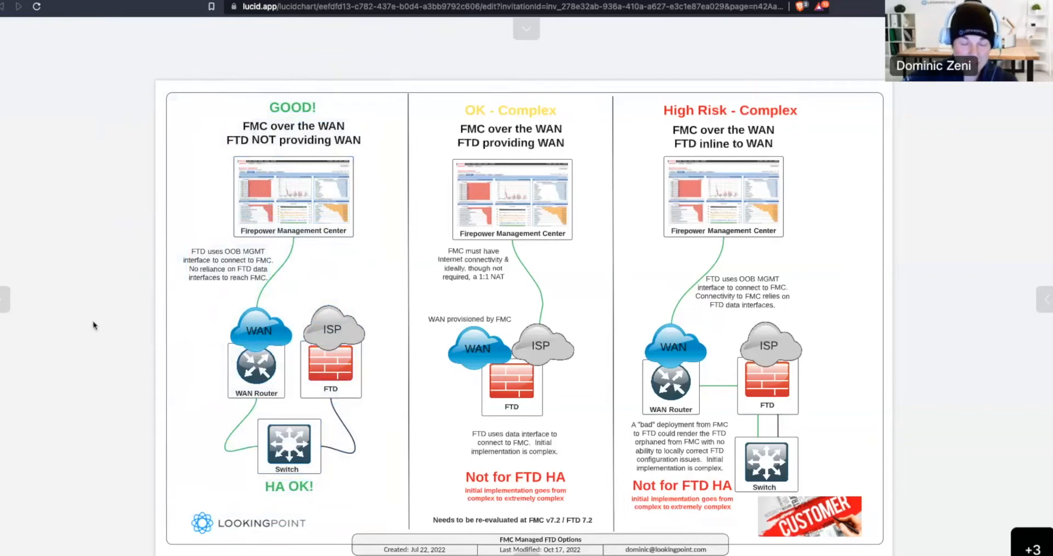
{"action": "mouse_move", "coordinate": [330, 372]}
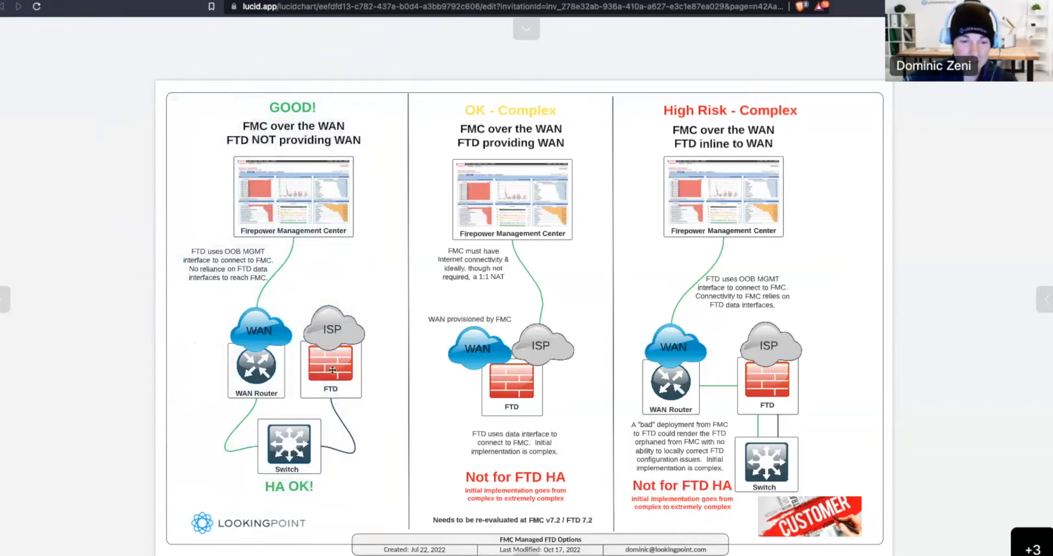
{"action": "left_click", "coordinate": [329, 371]}
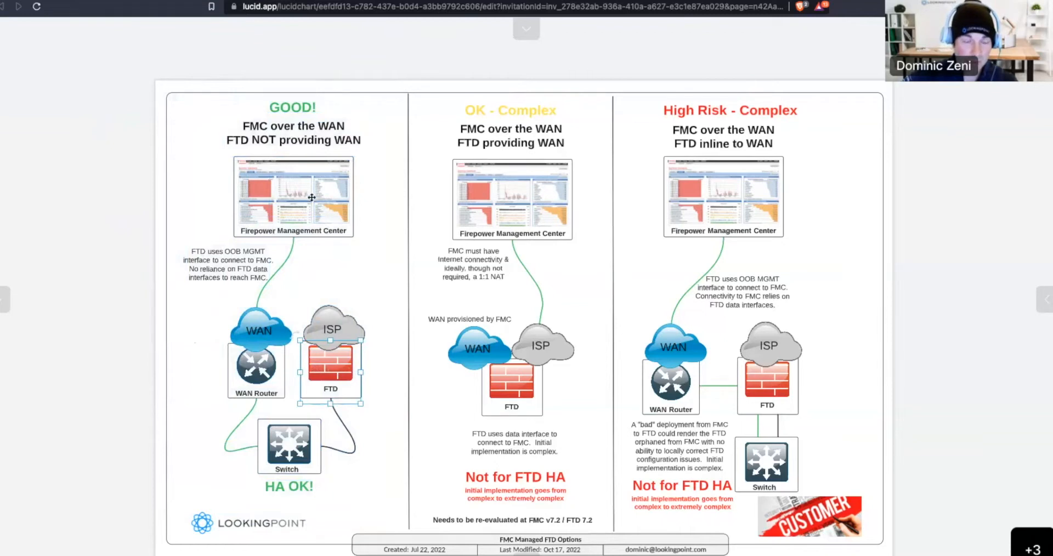
{"action": "left_click", "coordinate": [294, 196]}
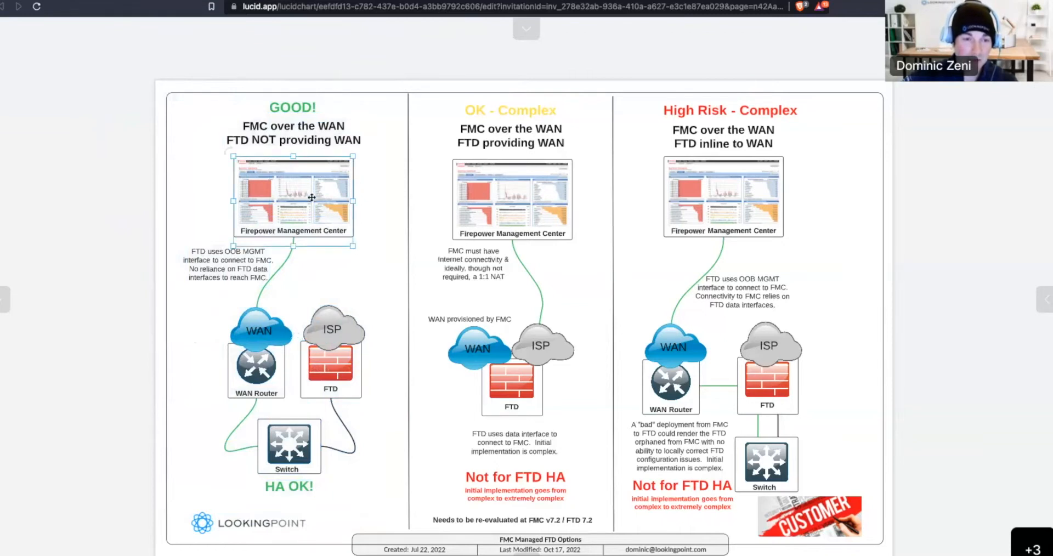
{"action": "mouse_move", "coordinate": [327, 229]}
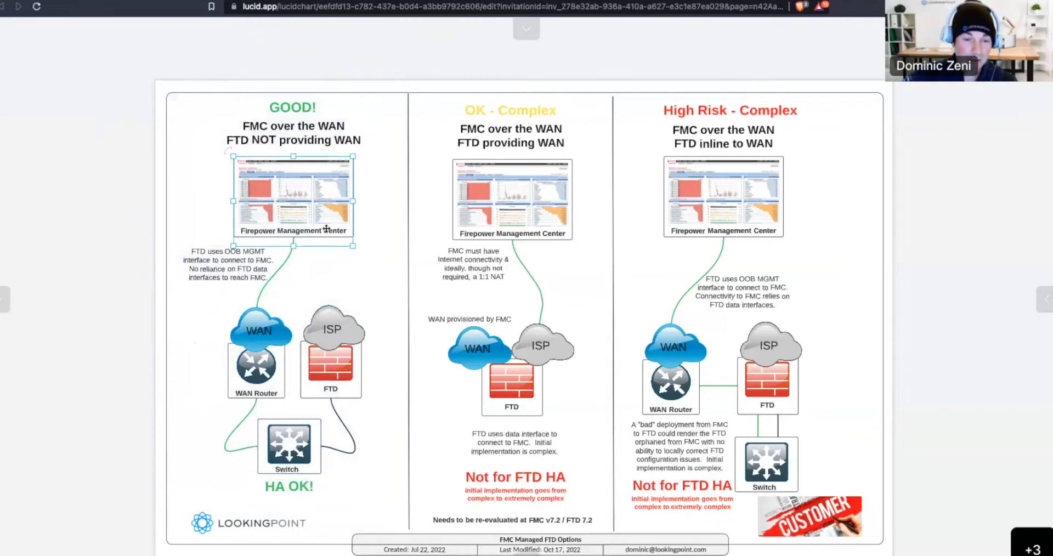
{"action": "left_click", "coordinate": [331, 369]}
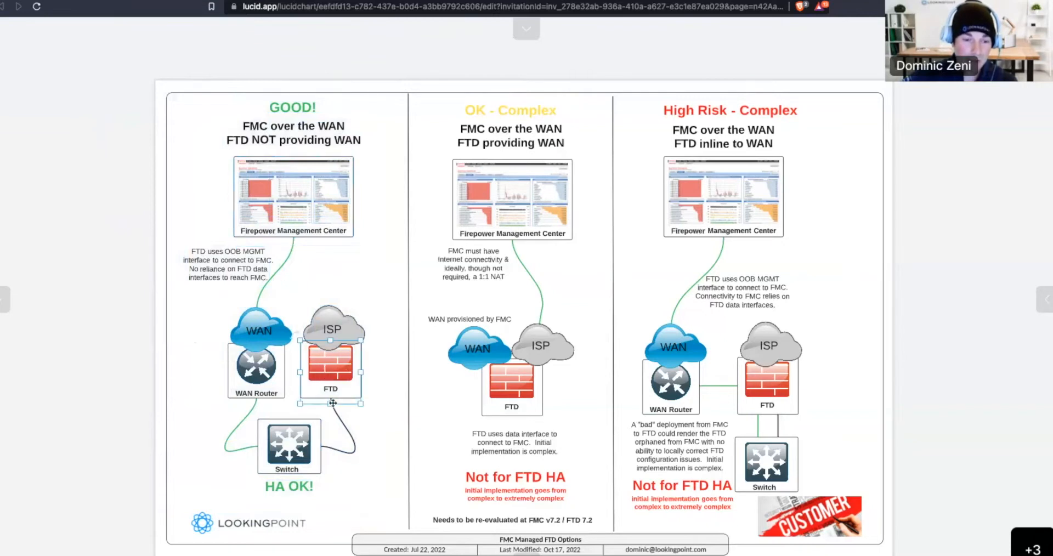
{"action": "mouse_move", "coordinate": [337, 422]}
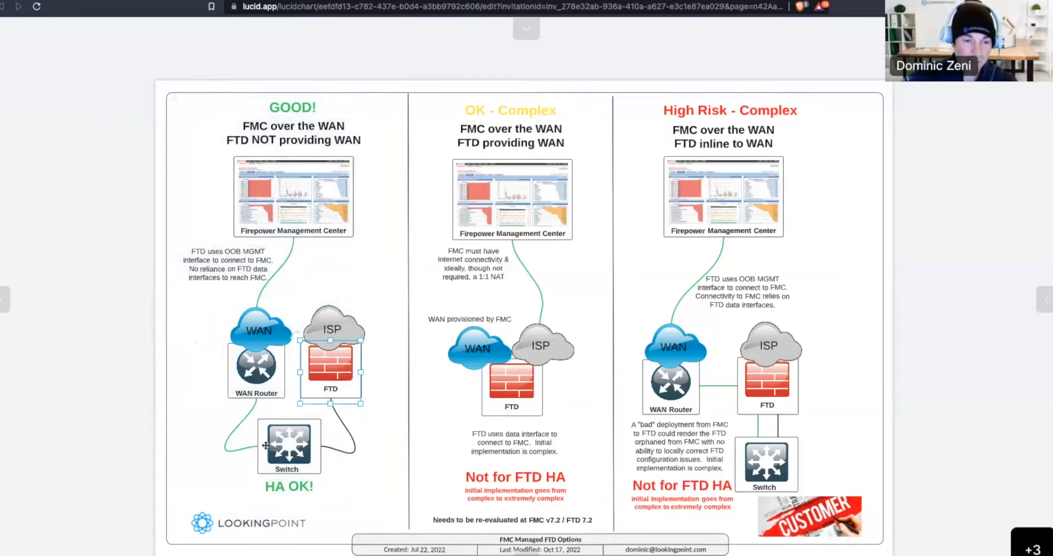
{"action": "mouse_move", "coordinate": [253, 323]}
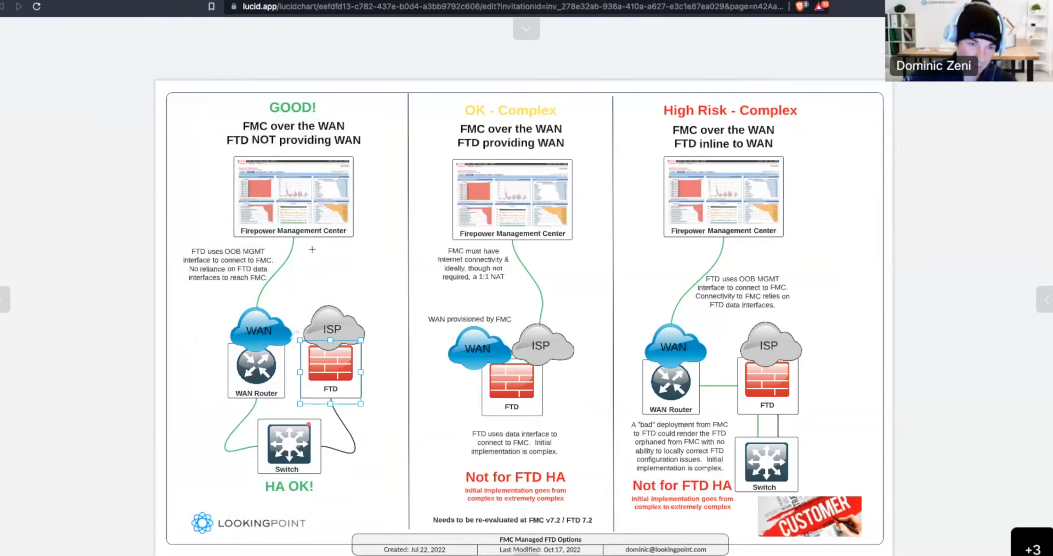
{"action": "mouse_move", "coordinate": [372, 450]}
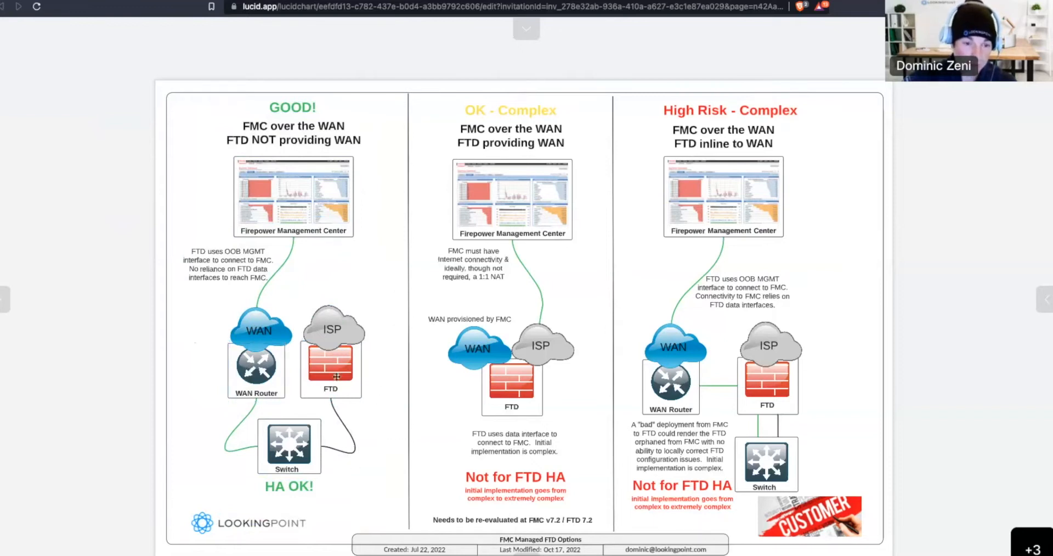
{"action": "left_click", "coordinate": [336, 372]}
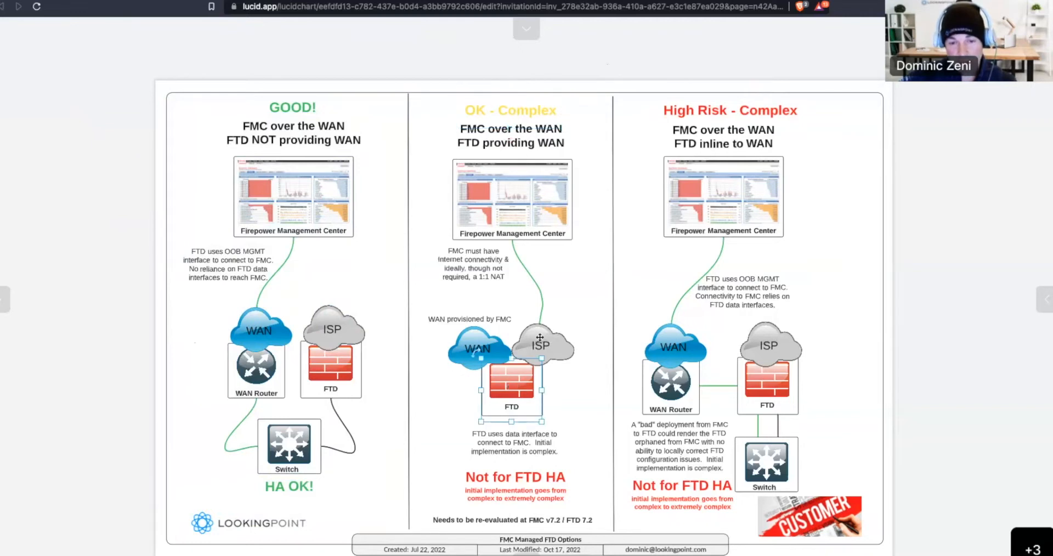
{"action": "left_click", "coordinate": [540, 345]}
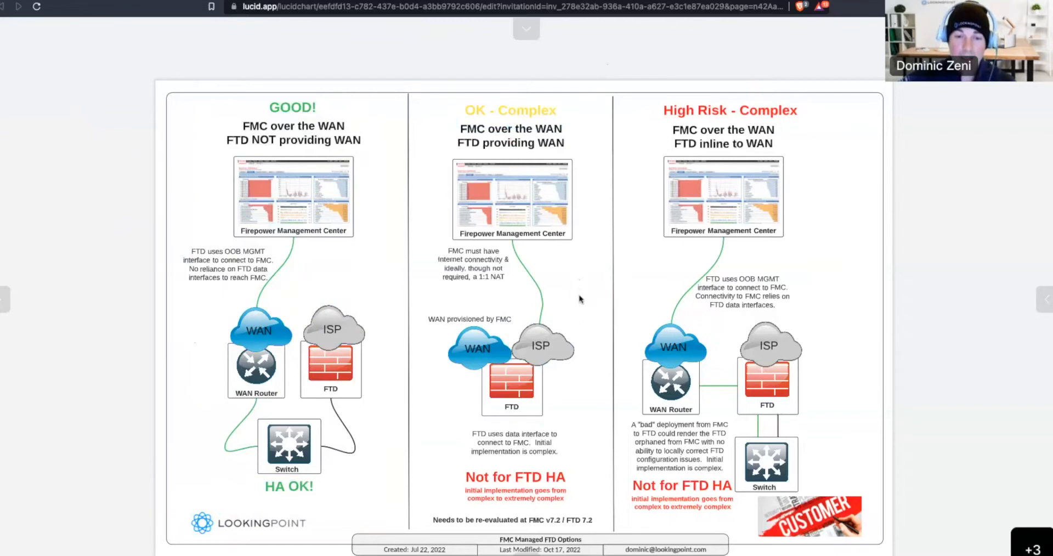
{"action": "mouse_move", "coordinate": [571, 391]}
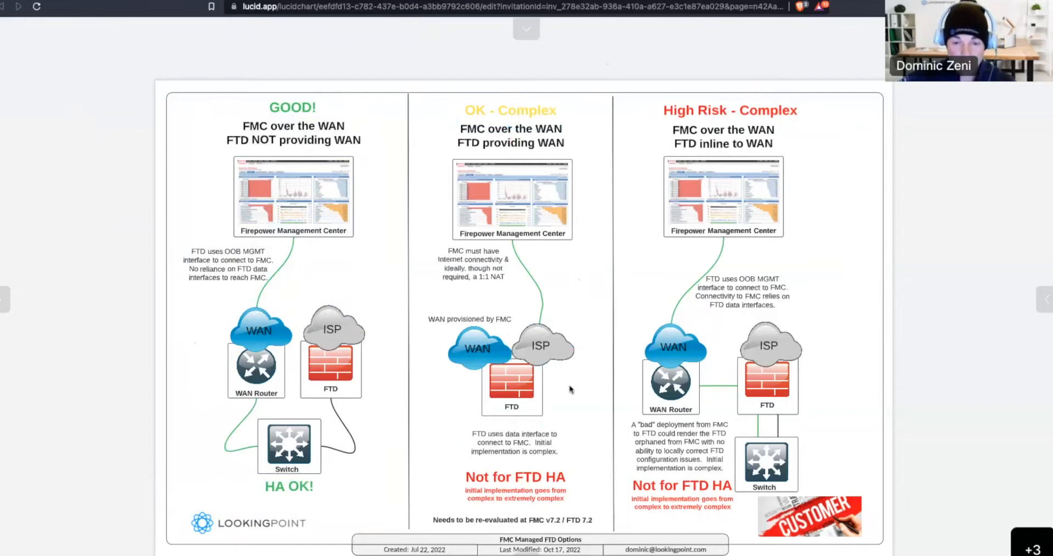
{"action": "left_click", "coordinate": [512, 391]}
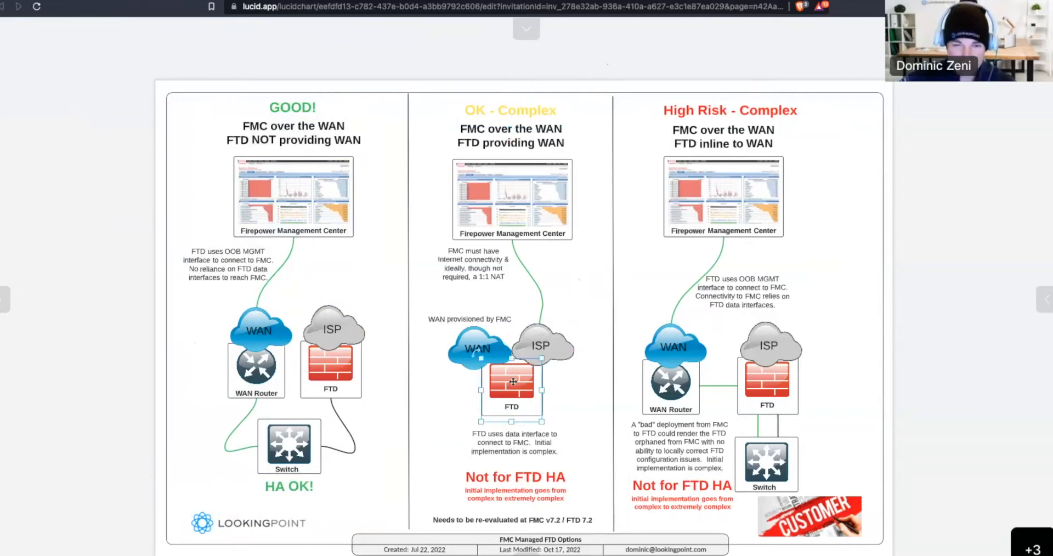
{"action": "mouse_move", "coordinate": [546, 296]}
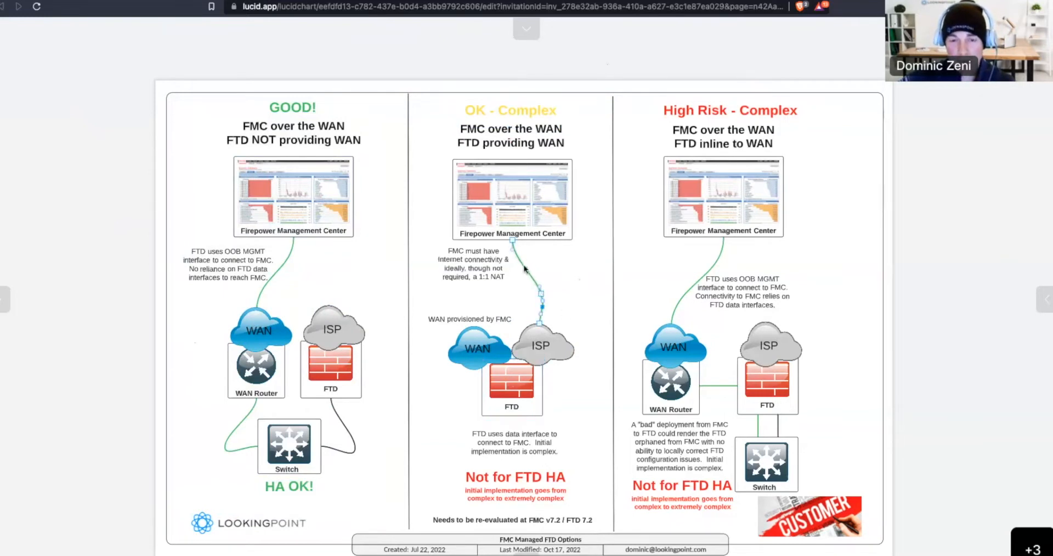
{"action": "mouse_move", "coordinate": [527, 307]}
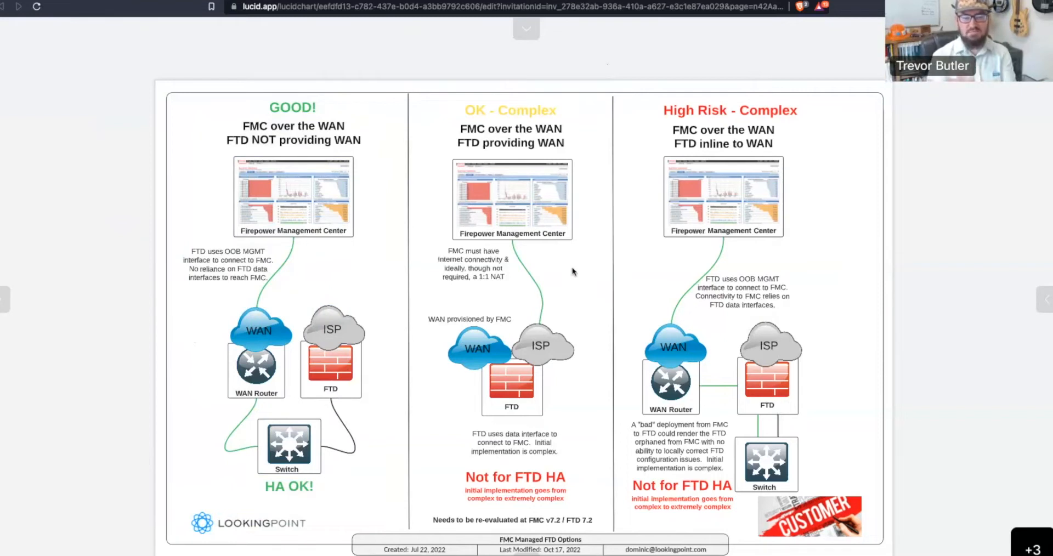
{"action": "left_click", "coordinate": [515, 477]}
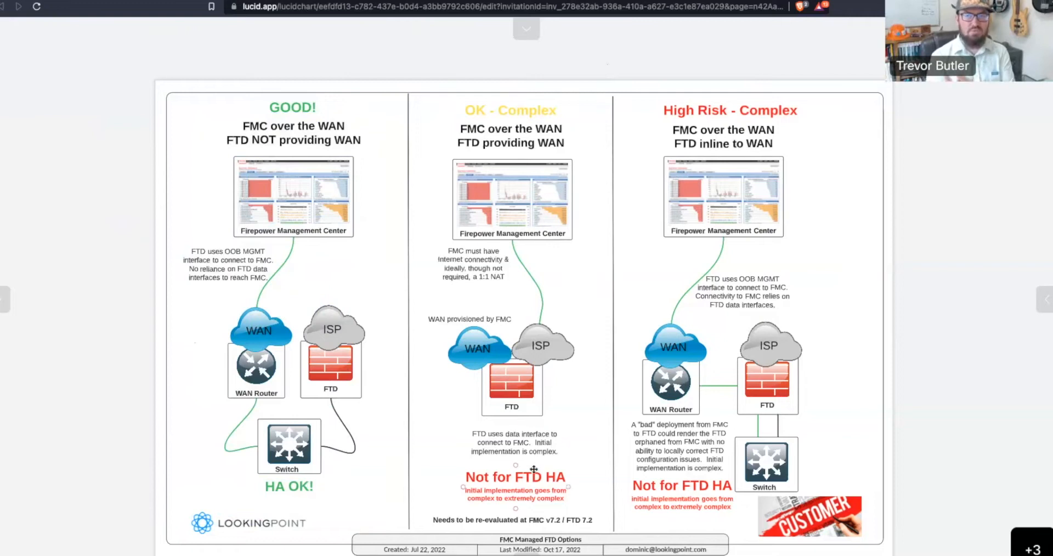
{"action": "left_click", "coordinate": [516, 477]}
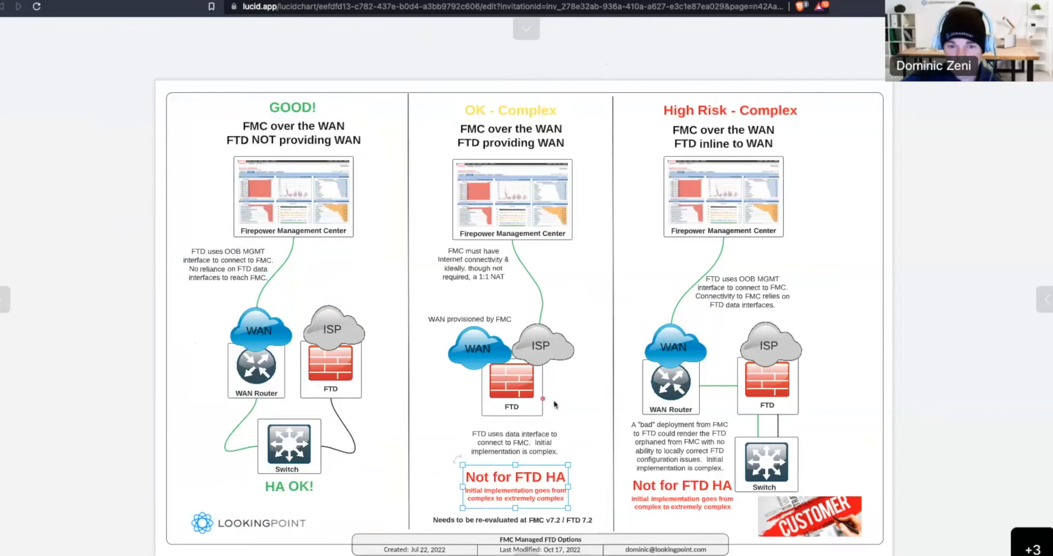
{"action": "mouse_move", "coordinate": [566, 412]}
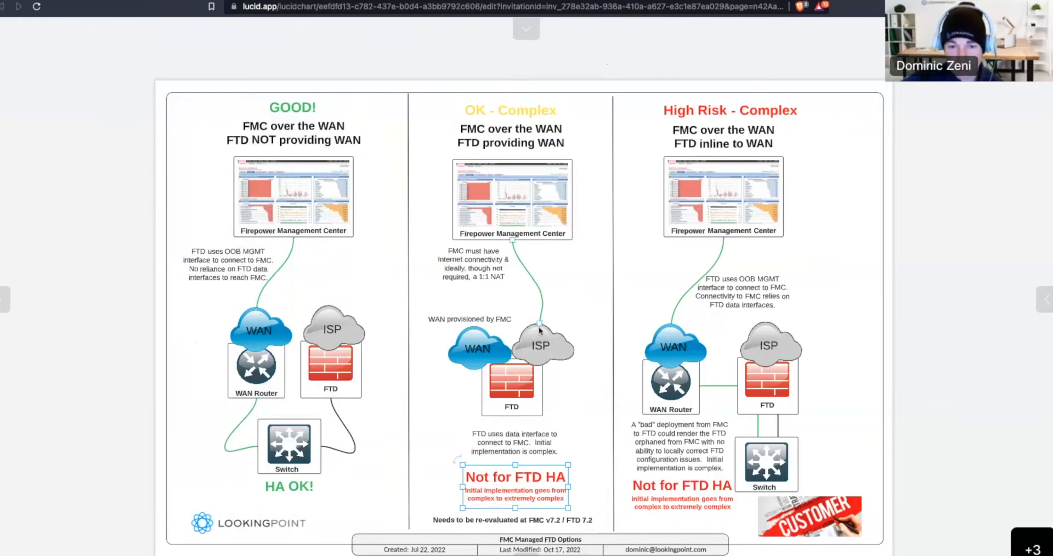
{"action": "mouse_move", "coordinate": [535, 338]}
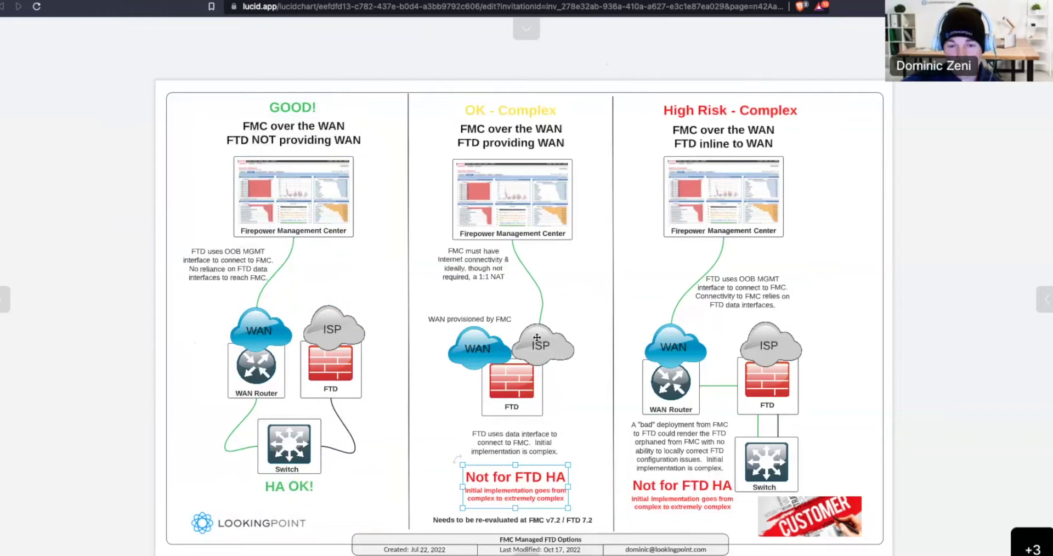
{"action": "mouse_move", "coordinate": [531, 260]}
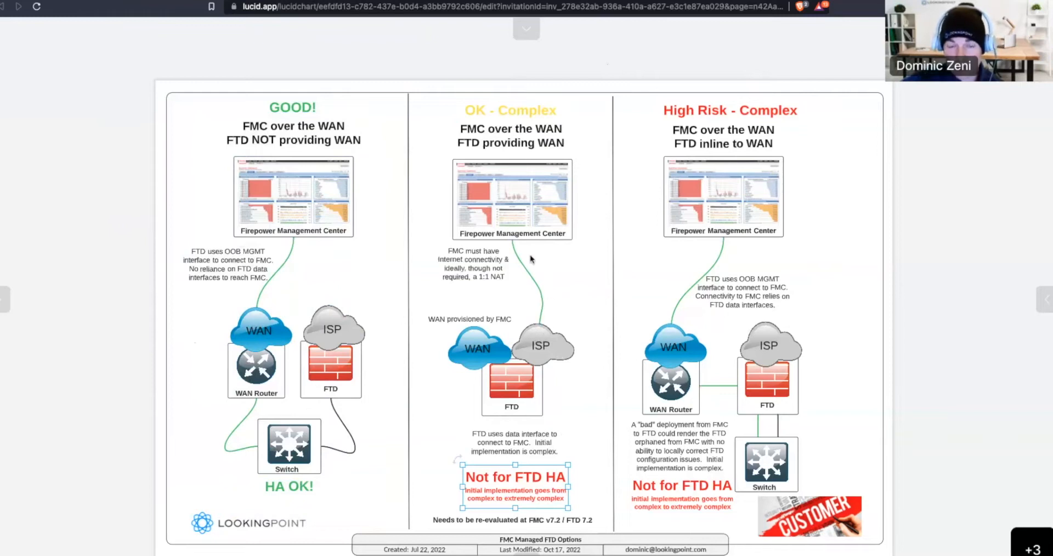
{"action": "mouse_move", "coordinate": [568, 293]}
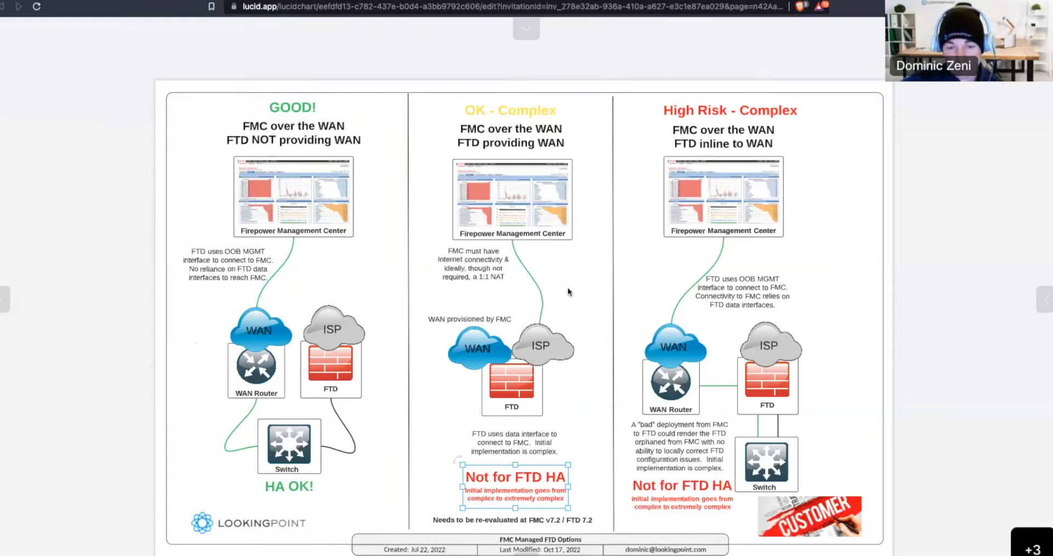
{"action": "mouse_move", "coordinate": [563, 294]}
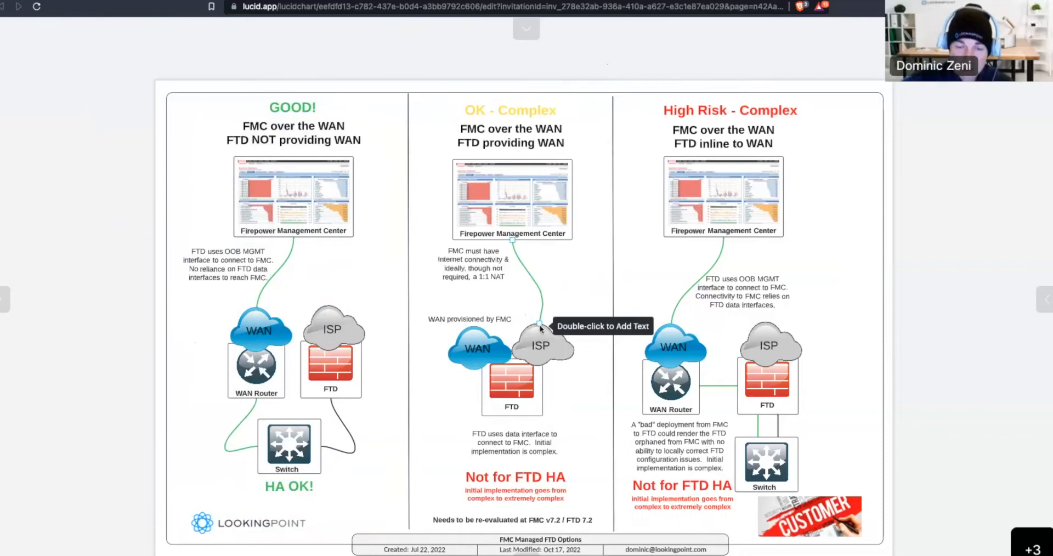
{"action": "mouse_move", "coordinate": [553, 314]}
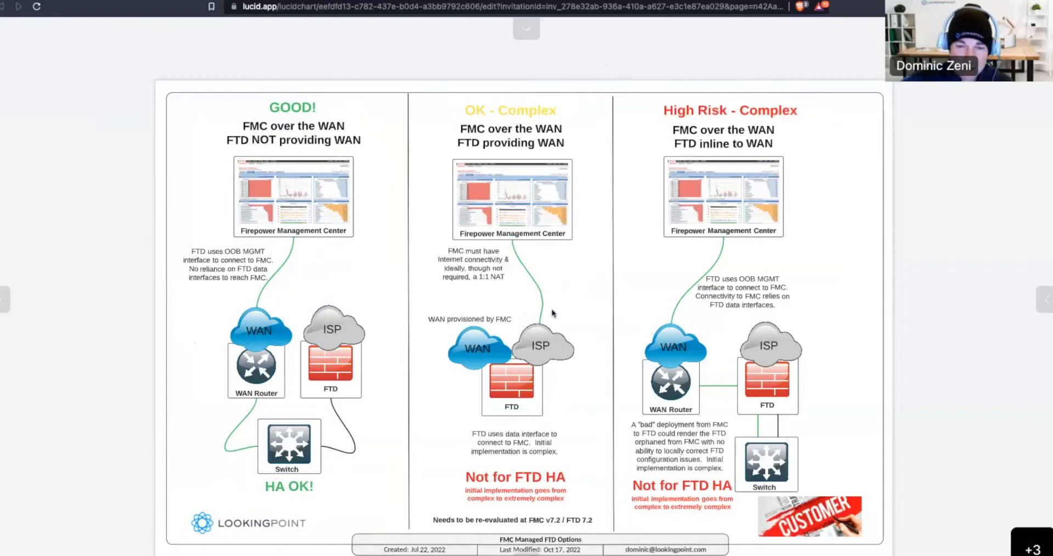
{"action": "mouse_move", "coordinate": [557, 311]}
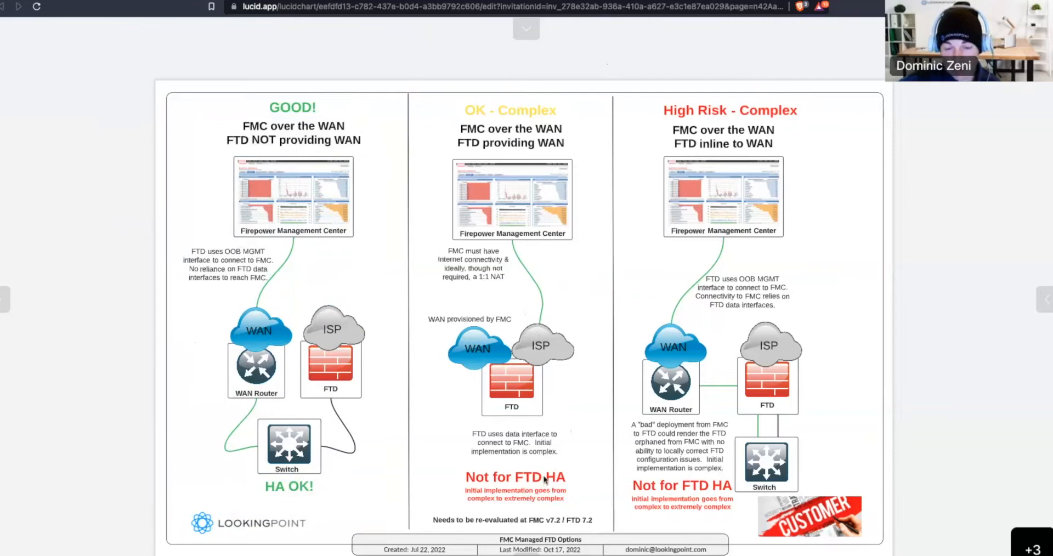
{"action": "left_click", "coordinate": [516, 478]}
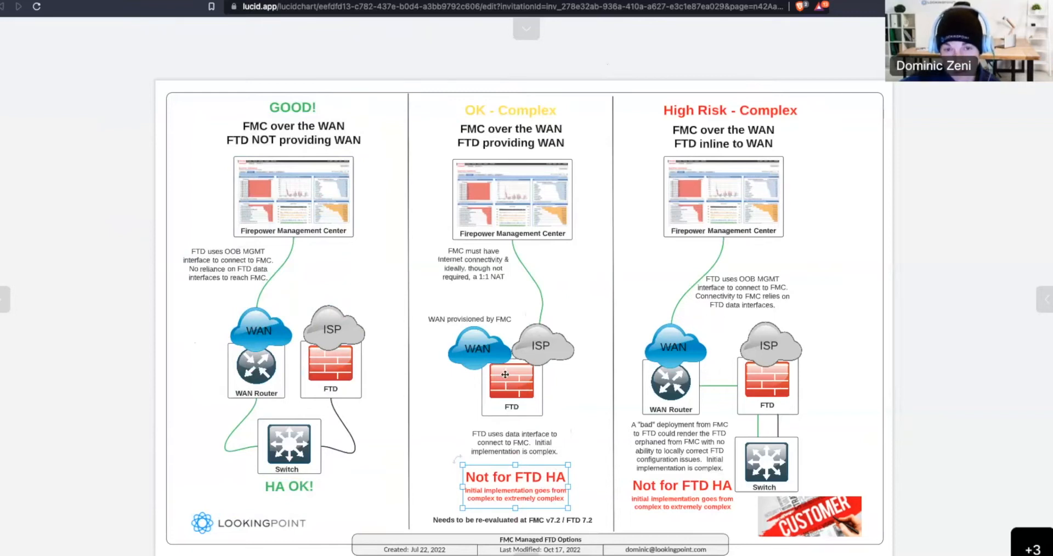
{"action": "mouse_move", "coordinate": [504, 388]}
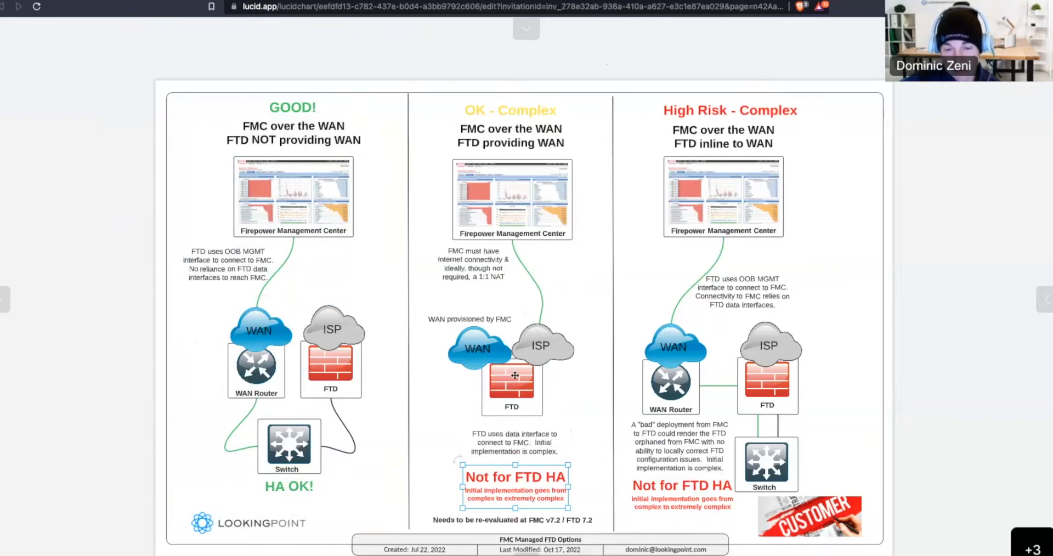
{"action": "mouse_move", "coordinate": [563, 383]}
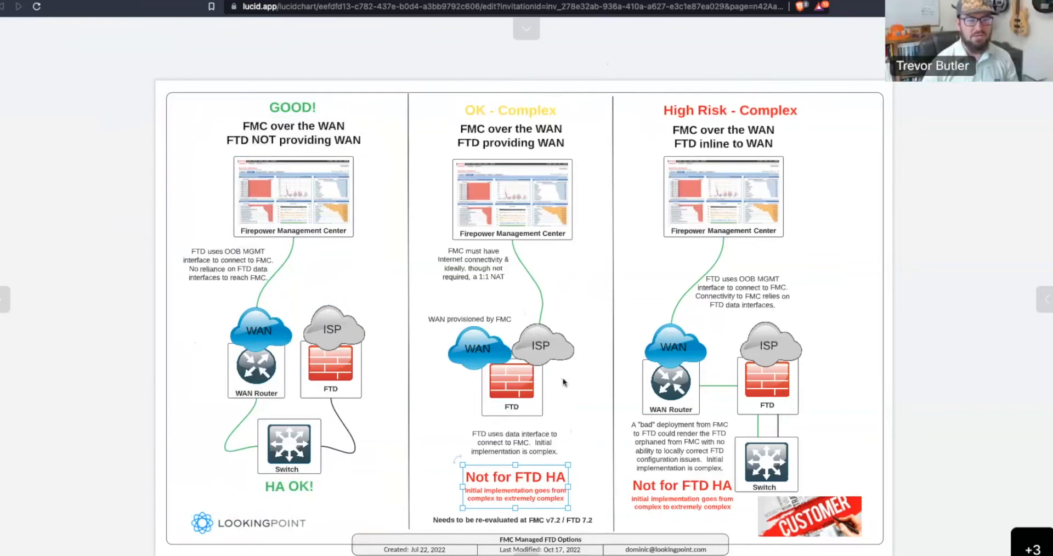
{"action": "mouse_move", "coordinate": [571, 386]}
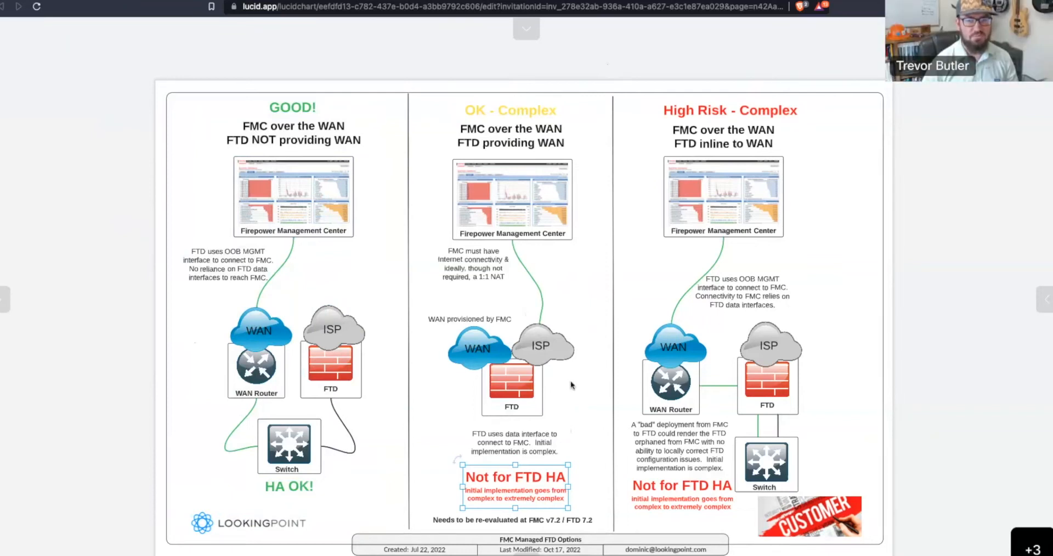
{"action": "mouse_move", "coordinate": [627, 129]}
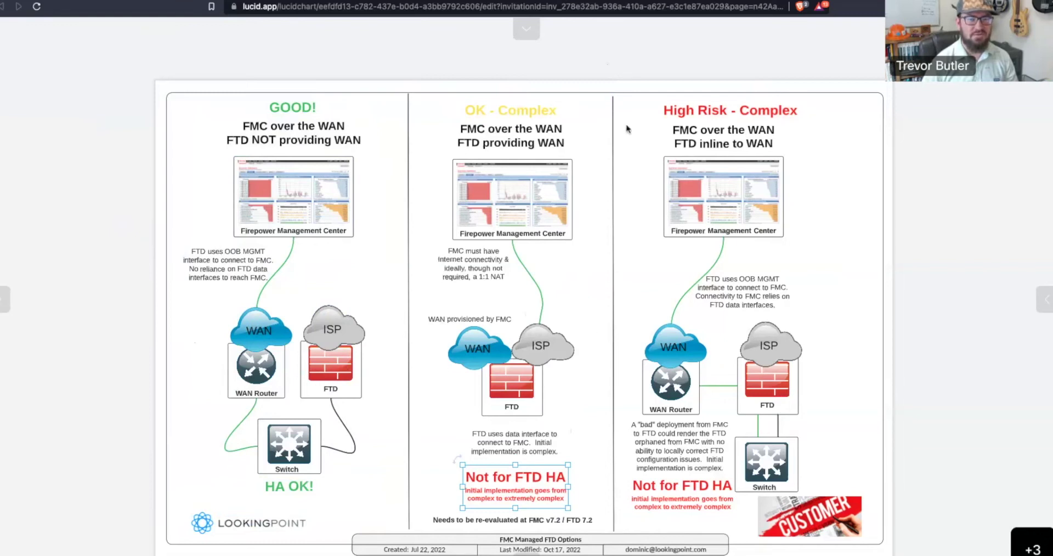
{"action": "mouse_move", "coordinate": [620, 55]}
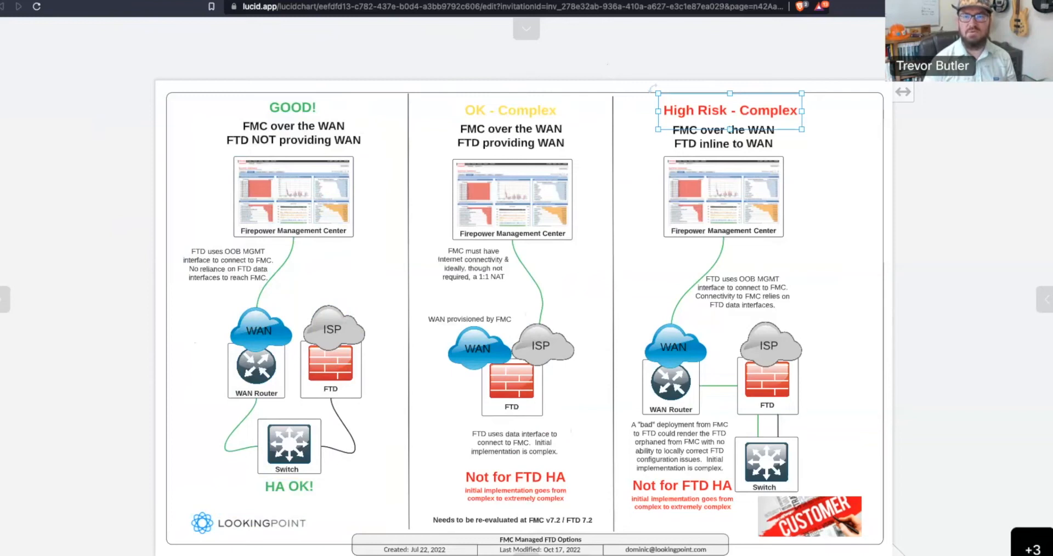
{"action": "left_click", "coordinate": [848, 141]}
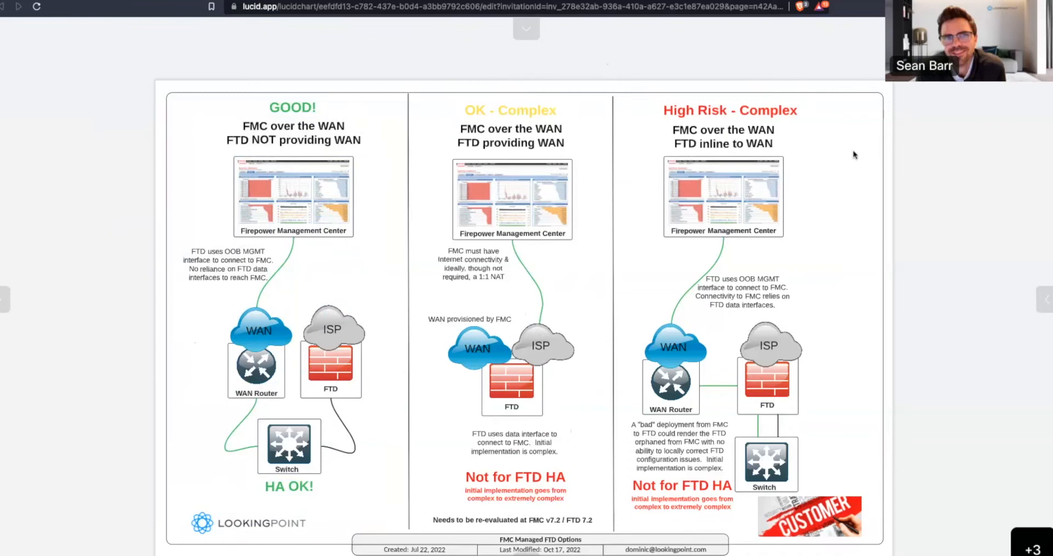
{"action": "mouse_move", "coordinate": [871, 209]}
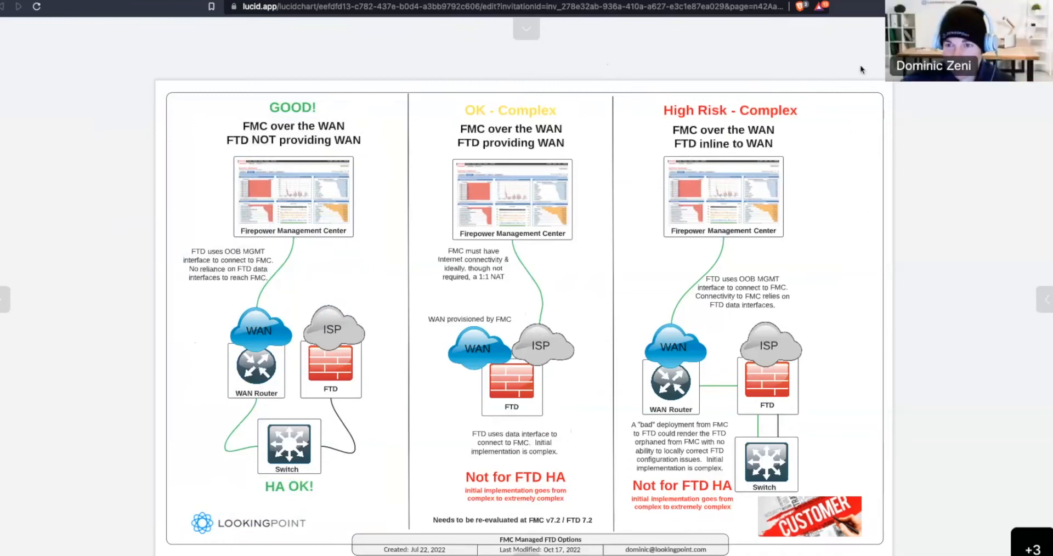
{"action": "mouse_move", "coordinate": [723, 224]}
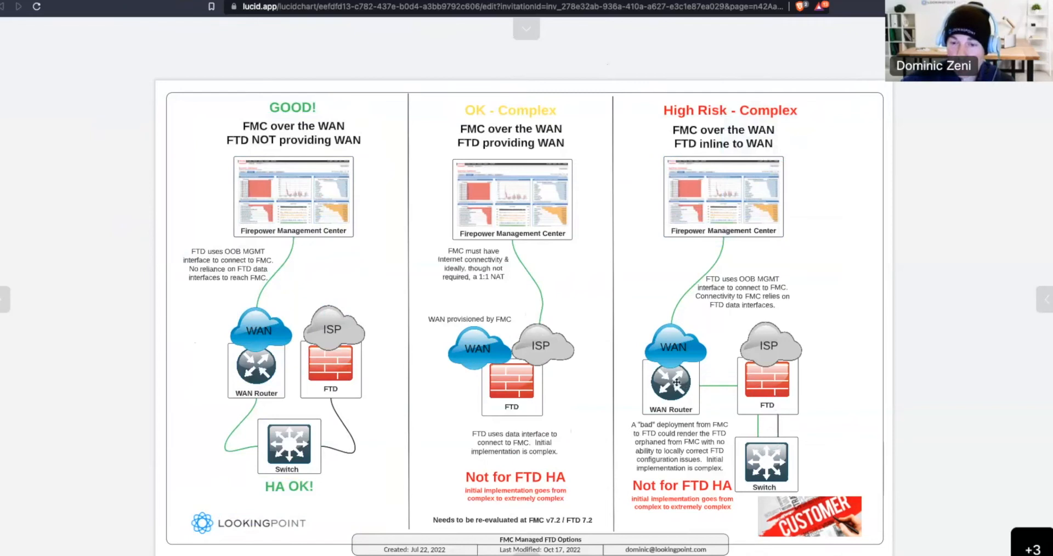
{"action": "mouse_move", "coordinate": [714, 401]}
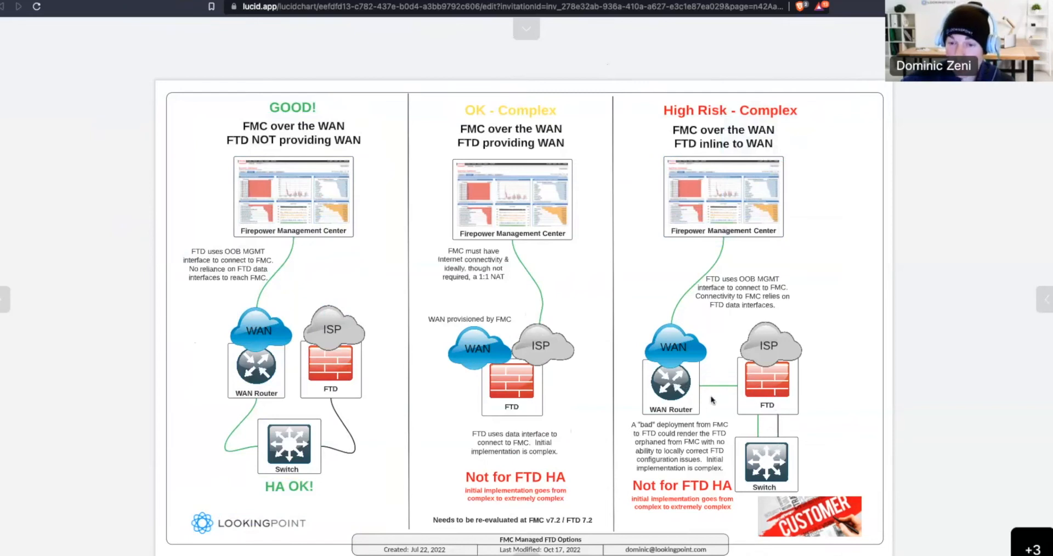
{"action": "mouse_move", "coordinate": [829, 290]}
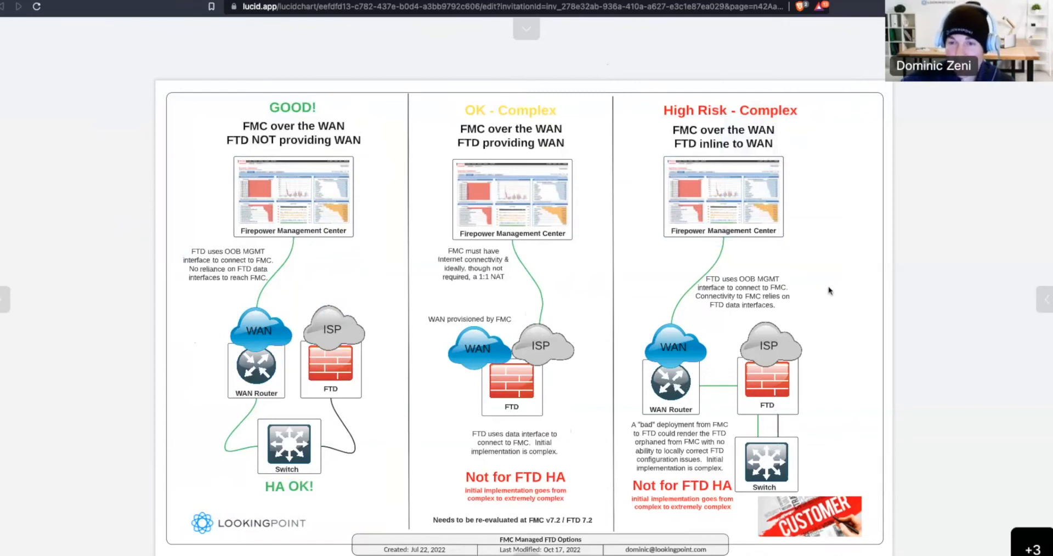
{"action": "mouse_move", "coordinate": [809, 418]}
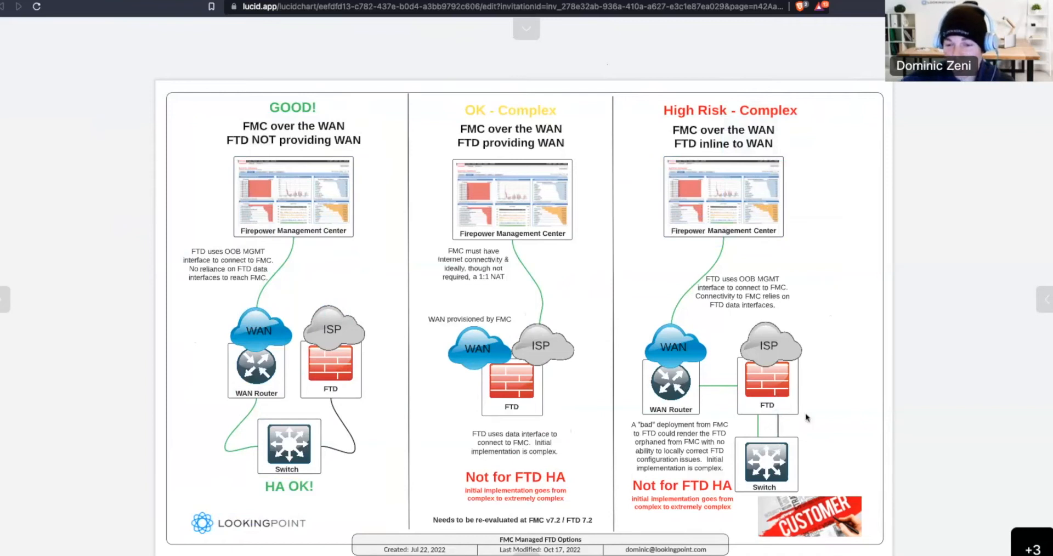
{"action": "mouse_move", "coordinate": [773, 438]}
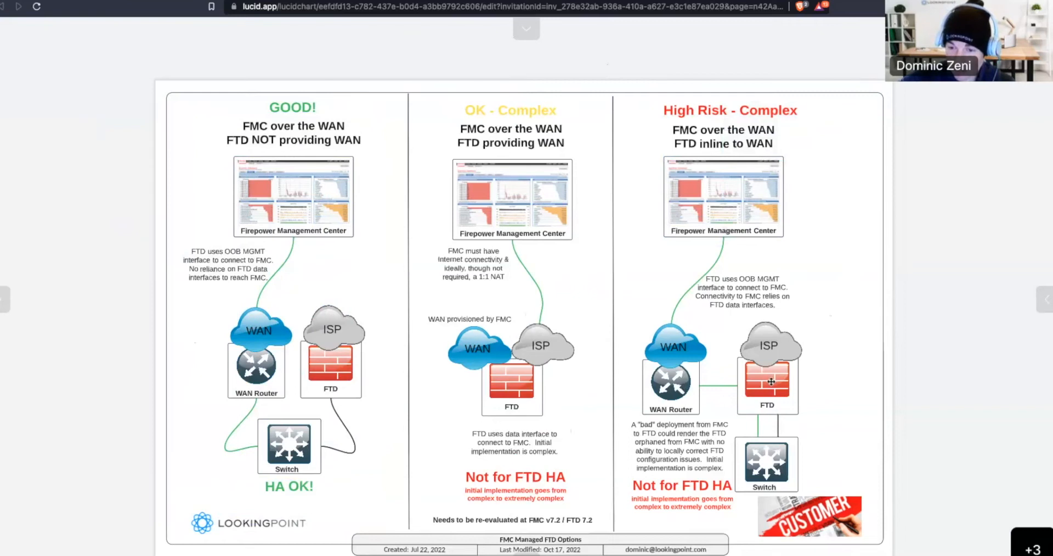
{"action": "left_click", "coordinate": [767, 466]}
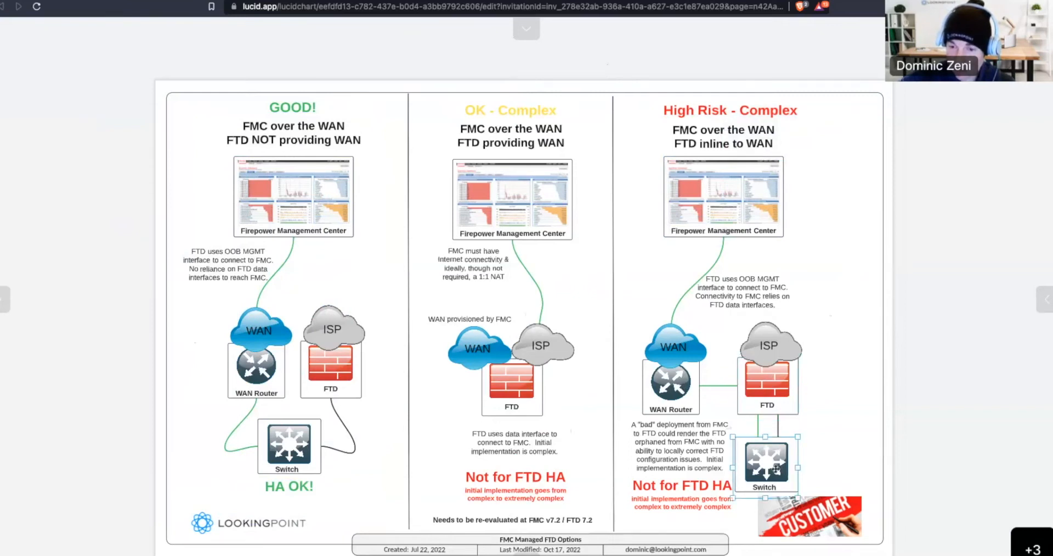
{"action": "left_click", "coordinate": [768, 381]}
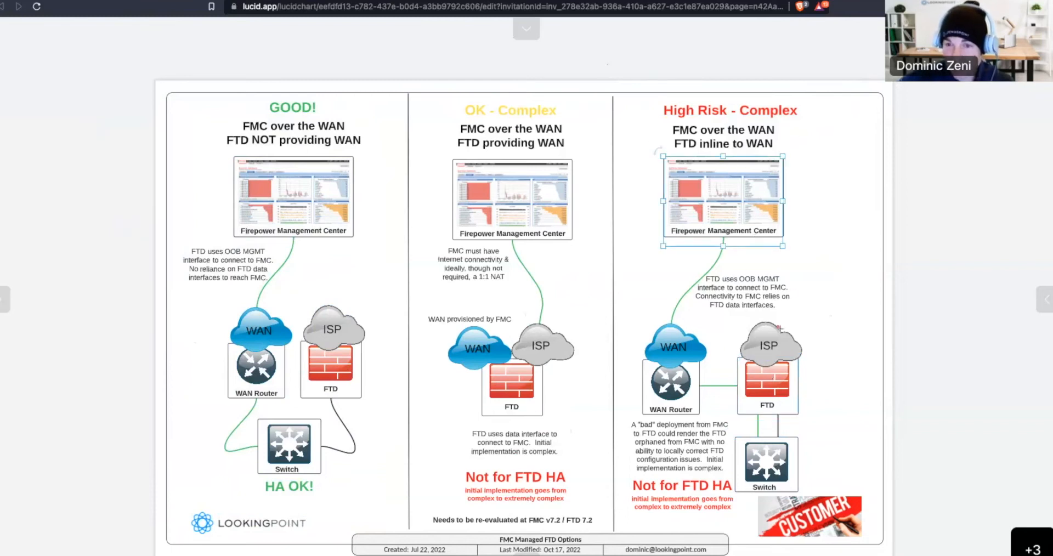
{"action": "left_click", "coordinate": [768, 388]}
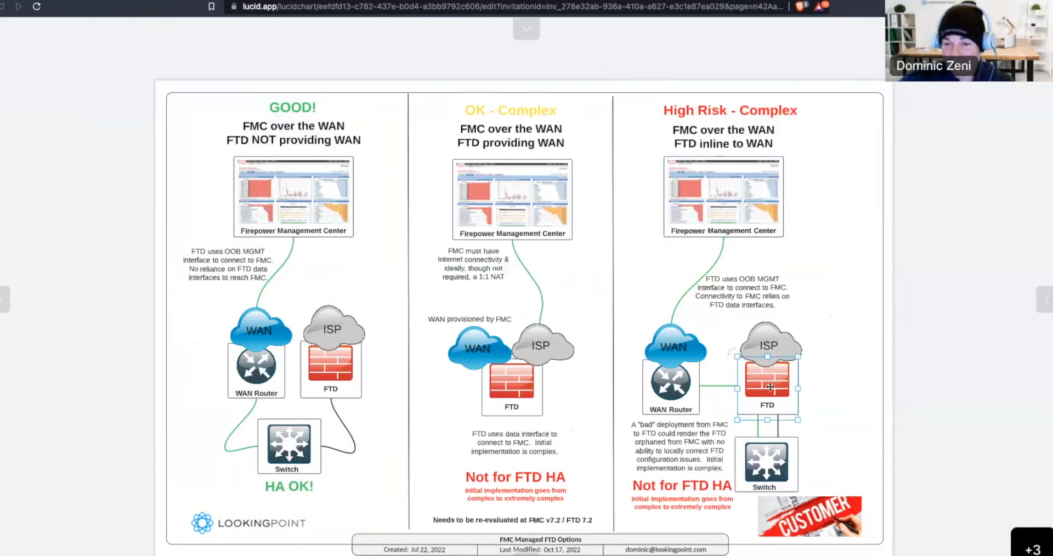
{"action": "mouse_move", "coordinate": [713, 170]}
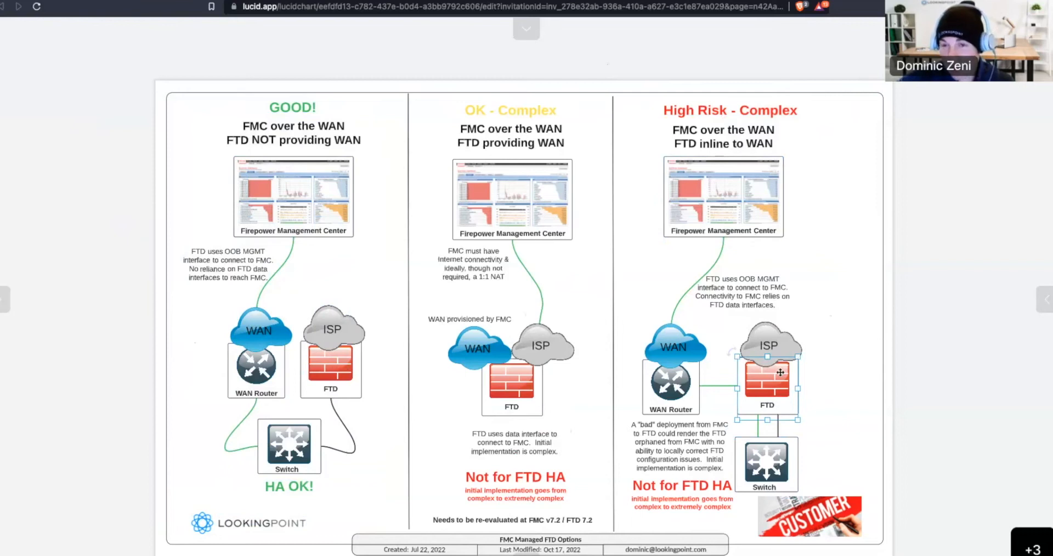
{"action": "mouse_move", "coordinate": [856, 328]}
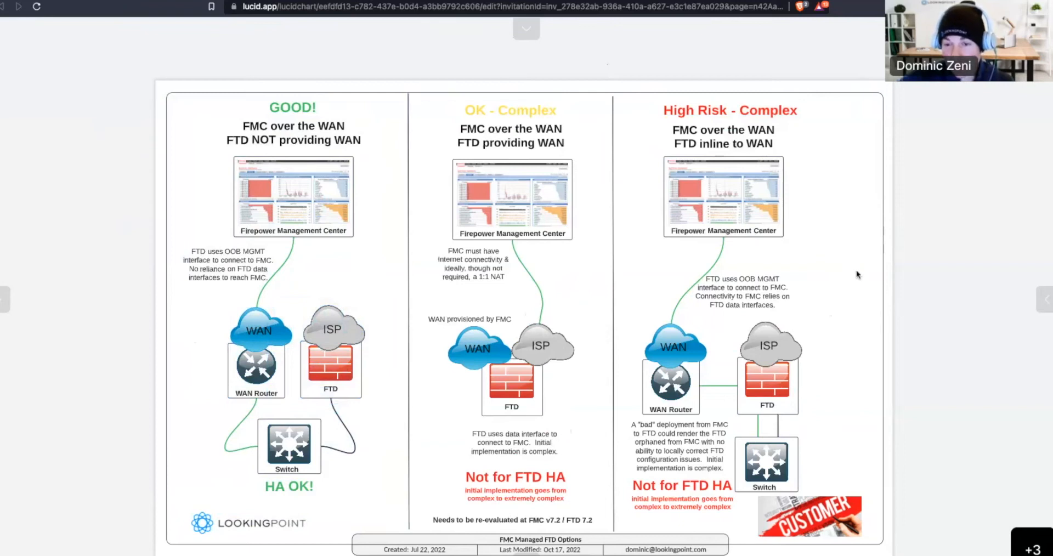
{"action": "left_click", "coordinate": [731, 111]}
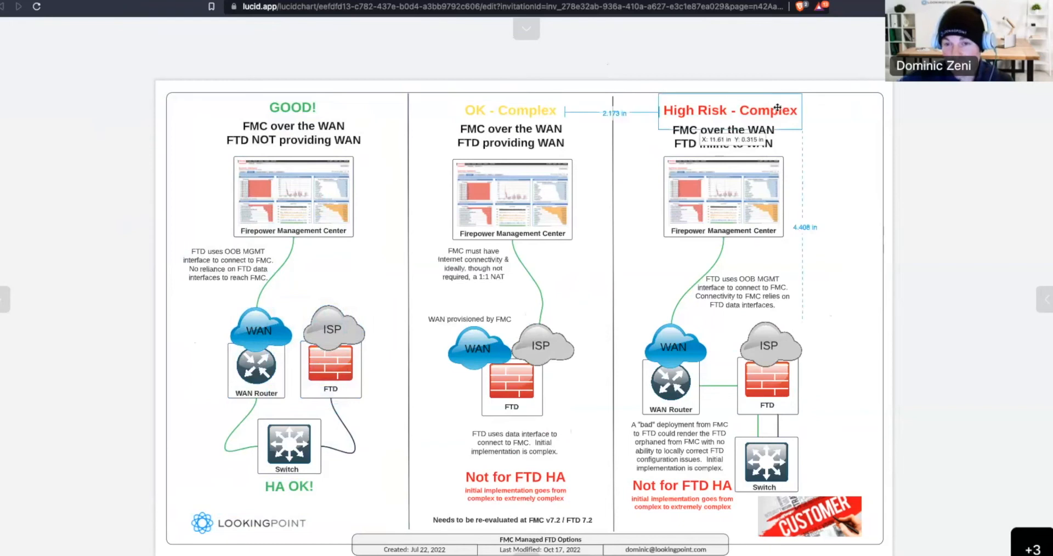
{"action": "left_click", "coordinate": [730, 111]}
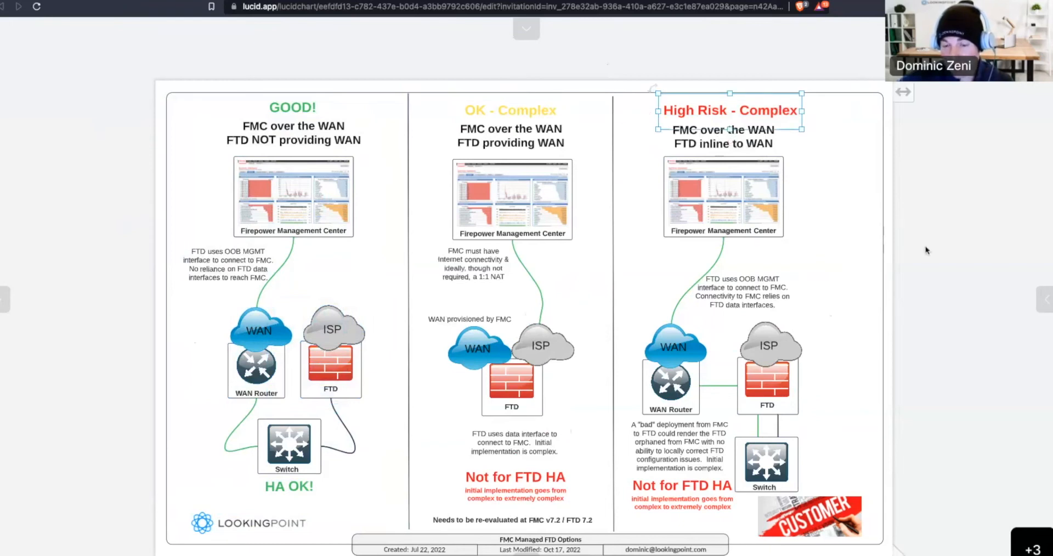
{"action": "left_click", "coordinate": [768, 384]}
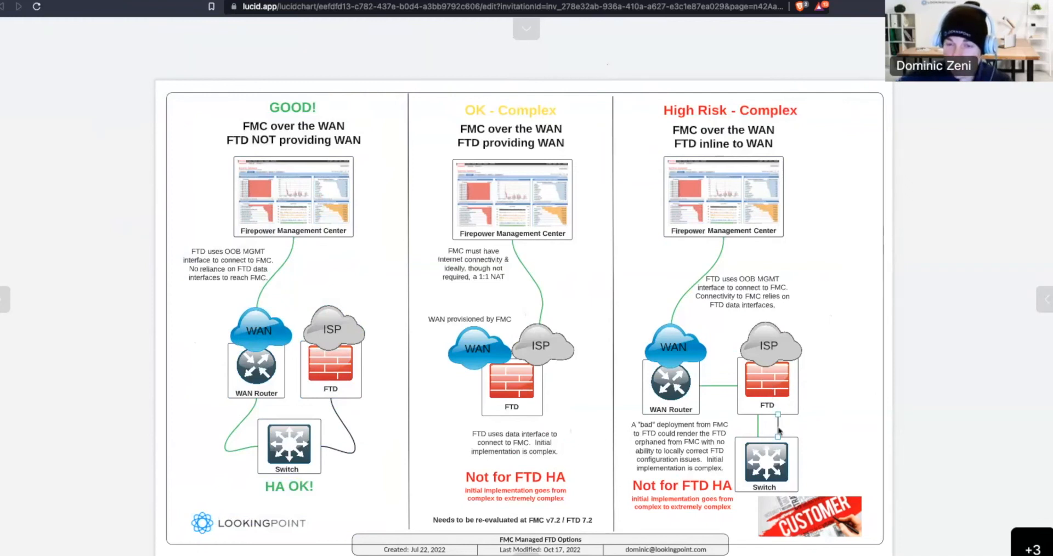
{"action": "mouse_move", "coordinate": [742, 415]}
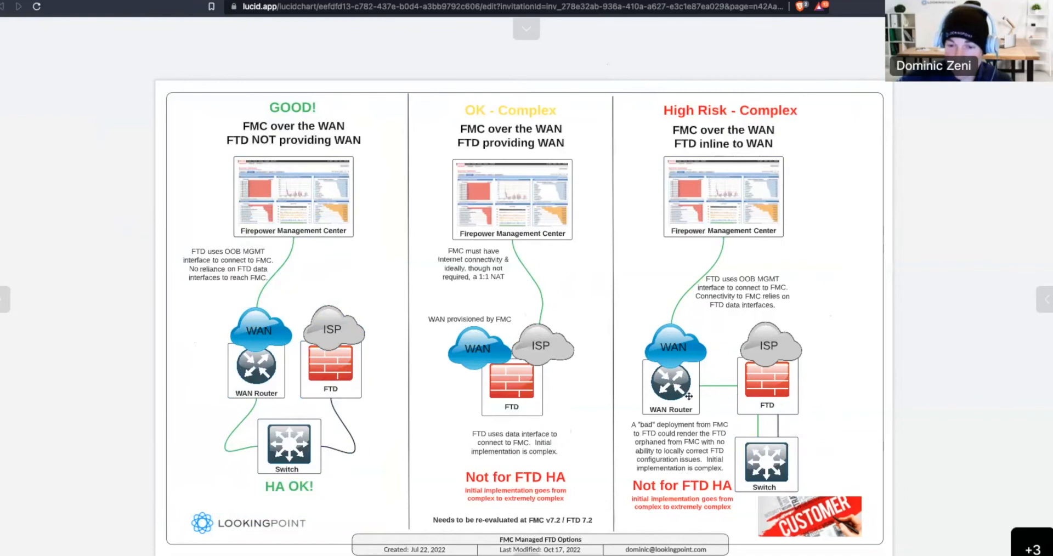
{"action": "mouse_move", "coordinate": [693, 211]}
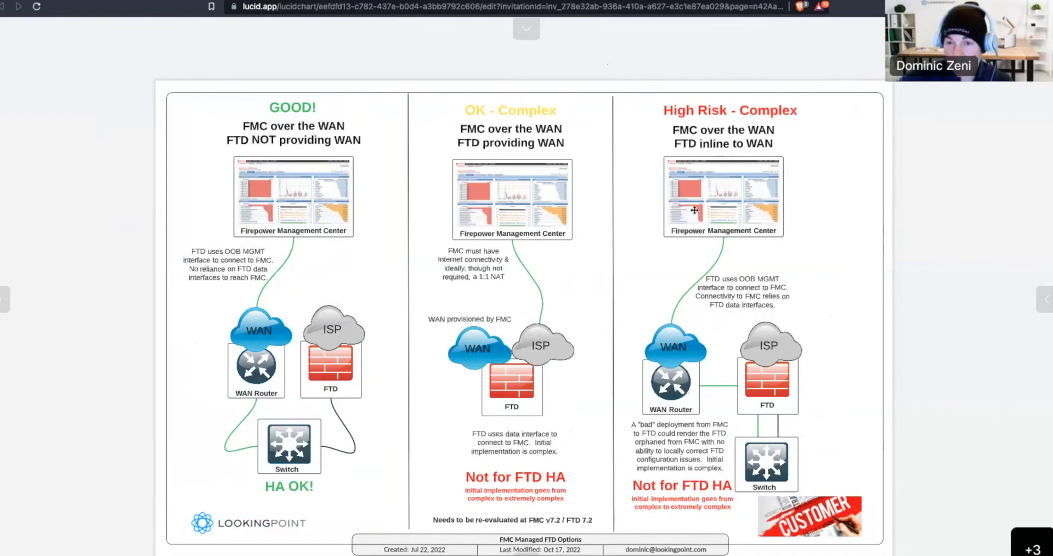
{"action": "mouse_move", "coordinate": [759, 433]}
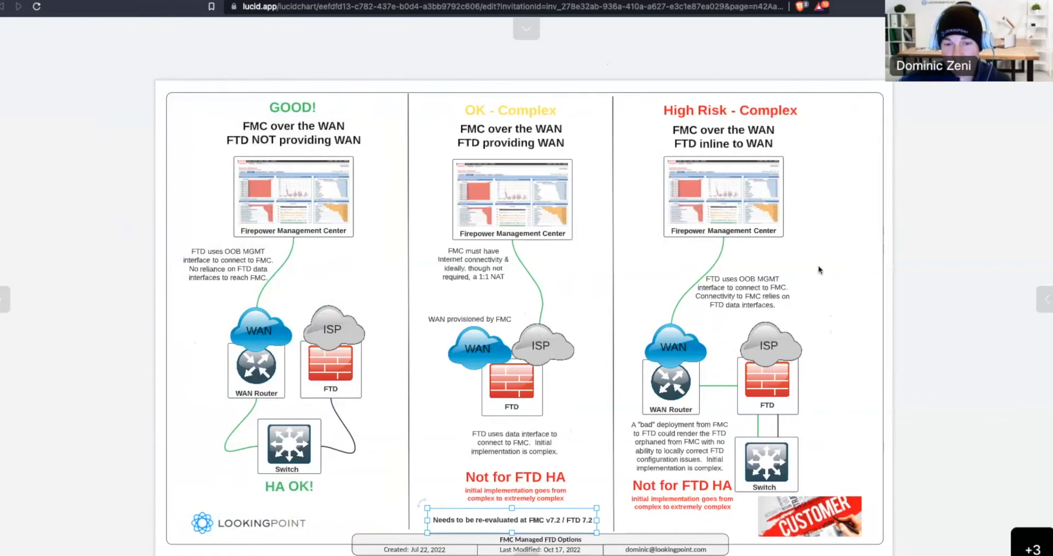
{"action": "left_click", "coordinate": [510, 111]}
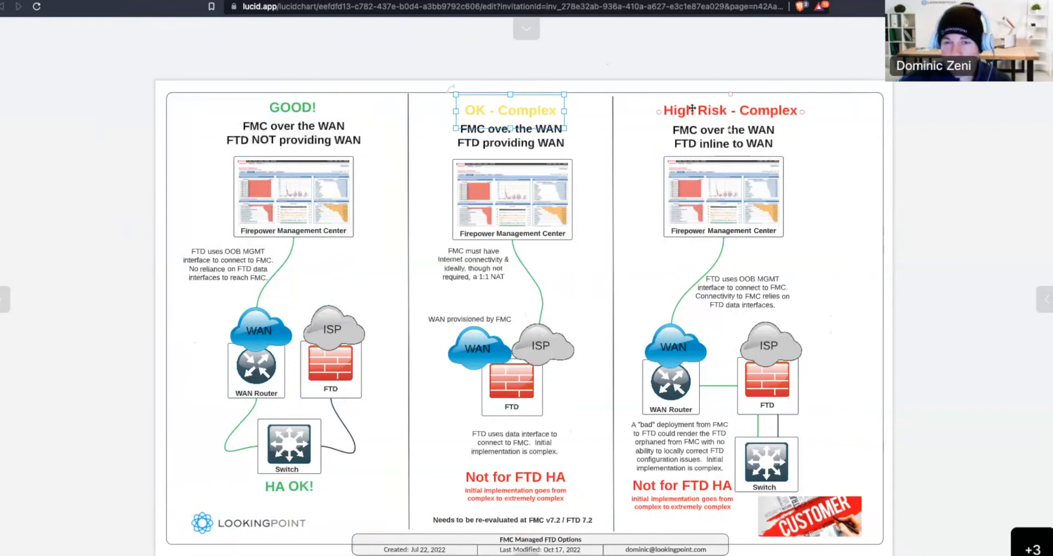
{"action": "left_click", "coordinate": [730, 111]}
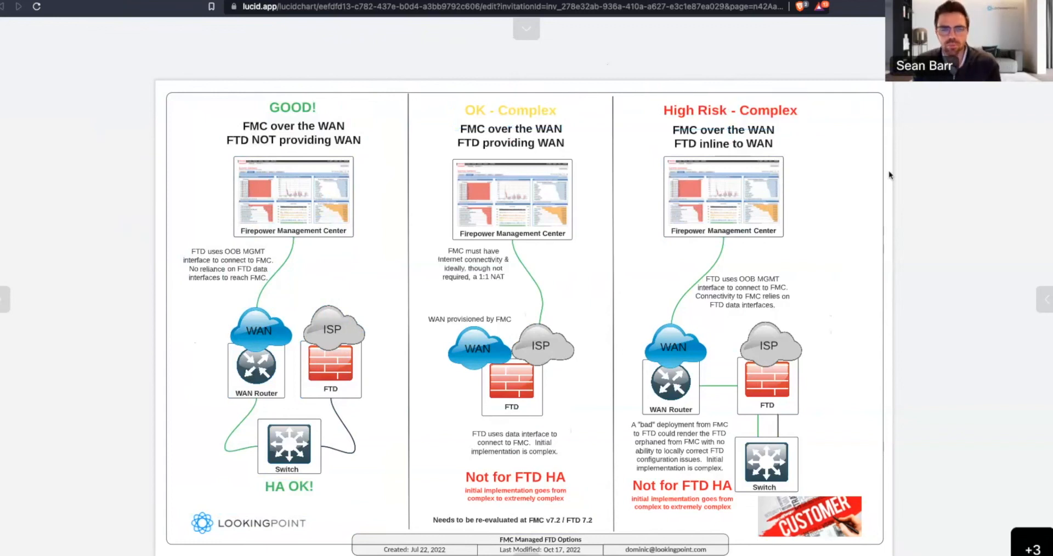
{"action": "mouse_move", "coordinate": [862, 159]}
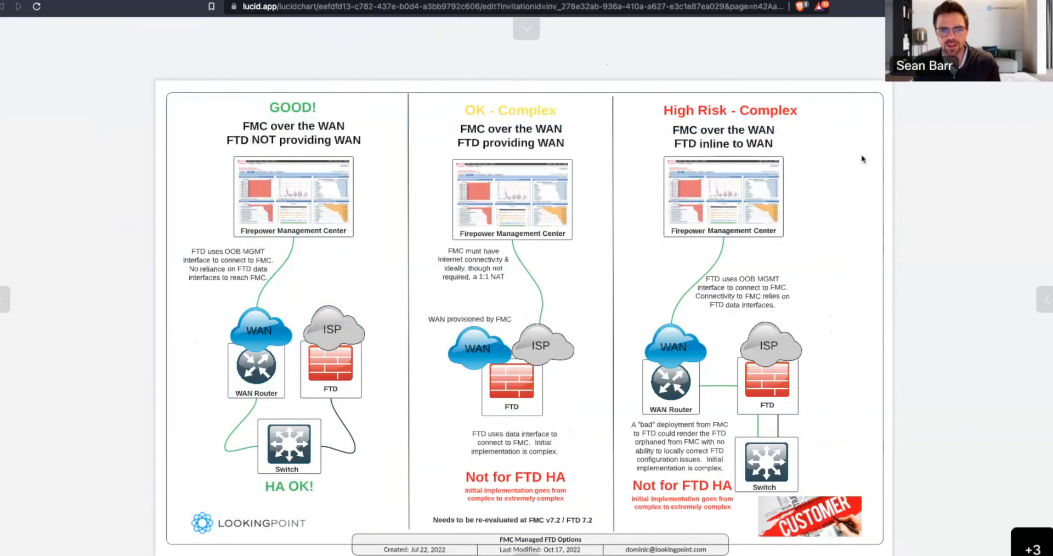